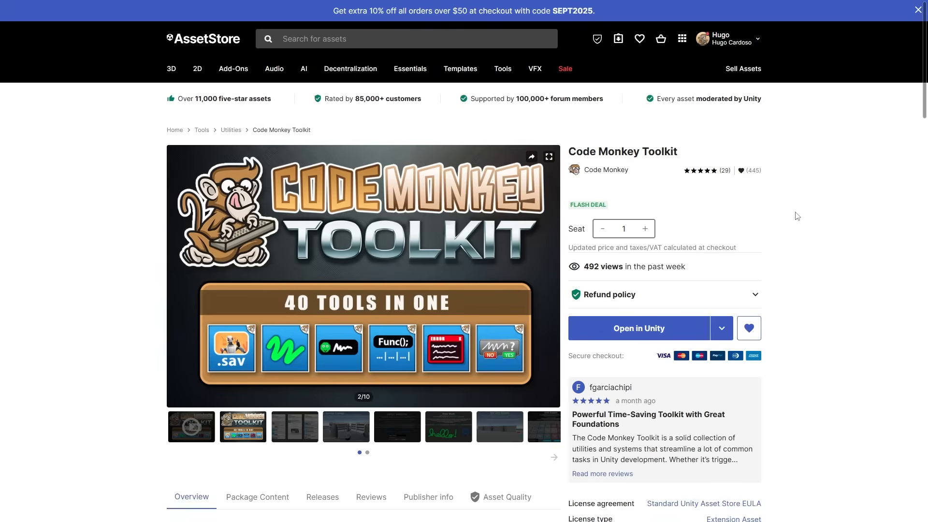
Step: Browse the Code Monkey Toolkit's full-size screenshots through to the Grid System image, then leave the viewer
click(547, 156)
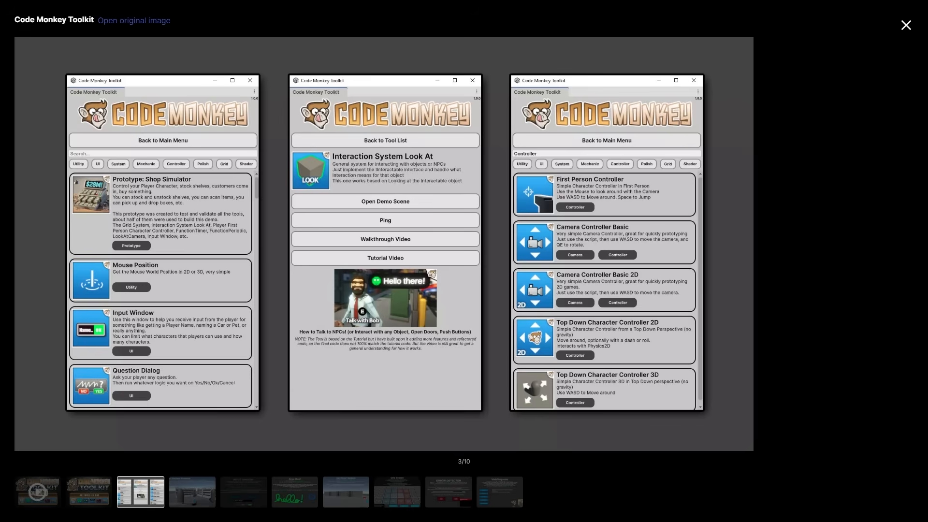
click(191, 492)
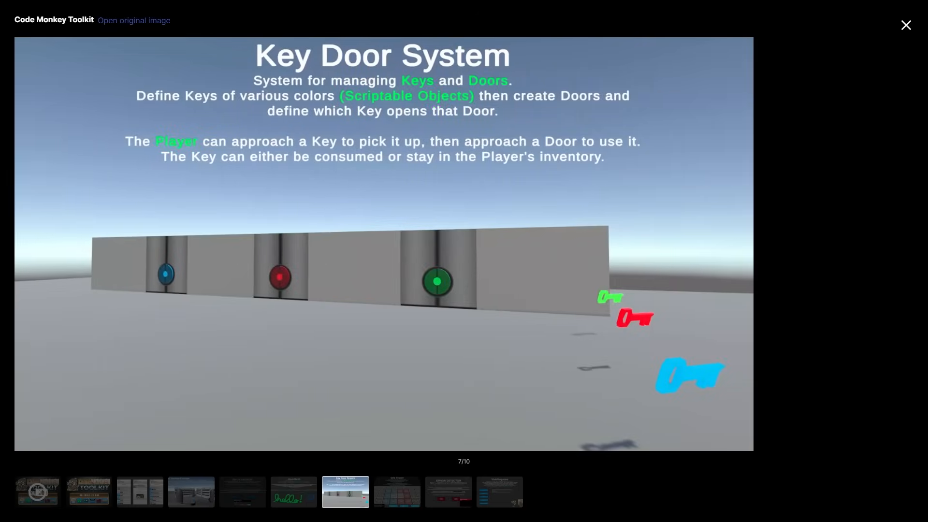
click(396, 491)
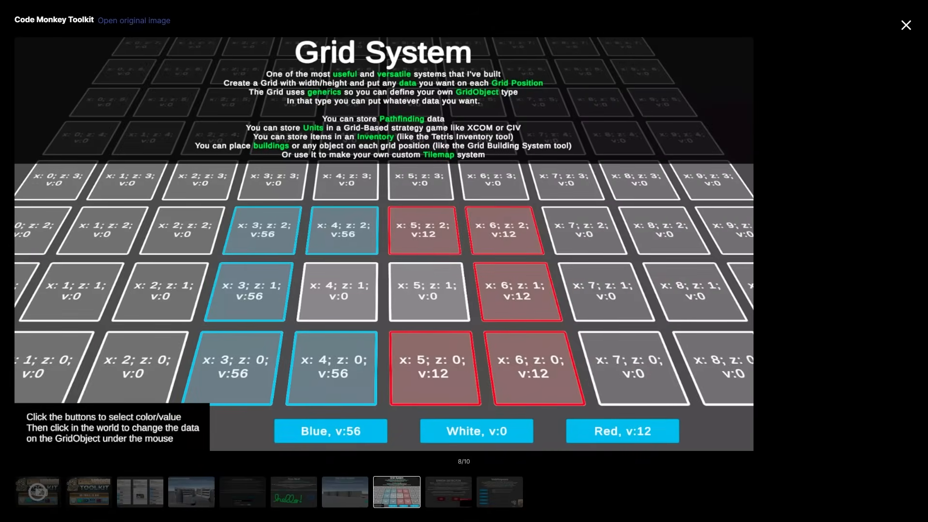
click(448, 491)
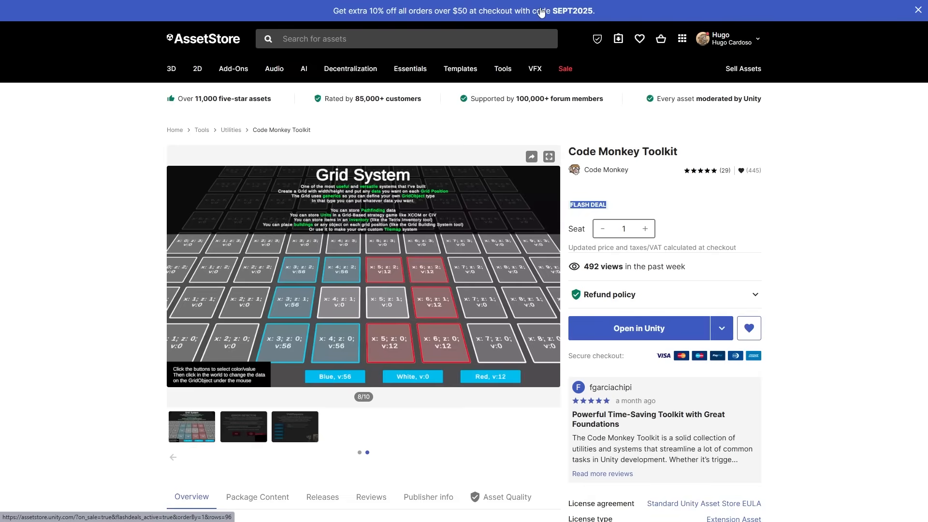
mouse_move(555, 17)
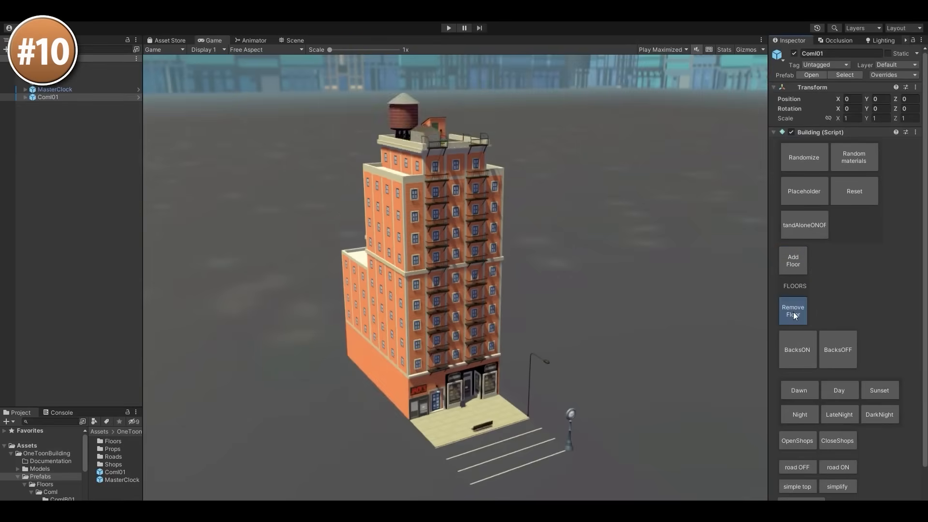
Step: Add a floor to the toon building and randomize its appearance
click(792, 310)
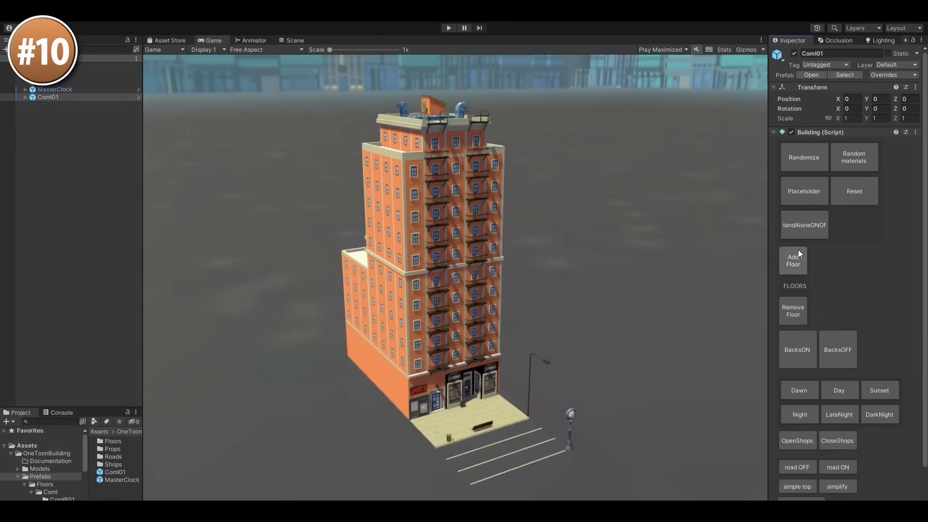
click(803, 157)
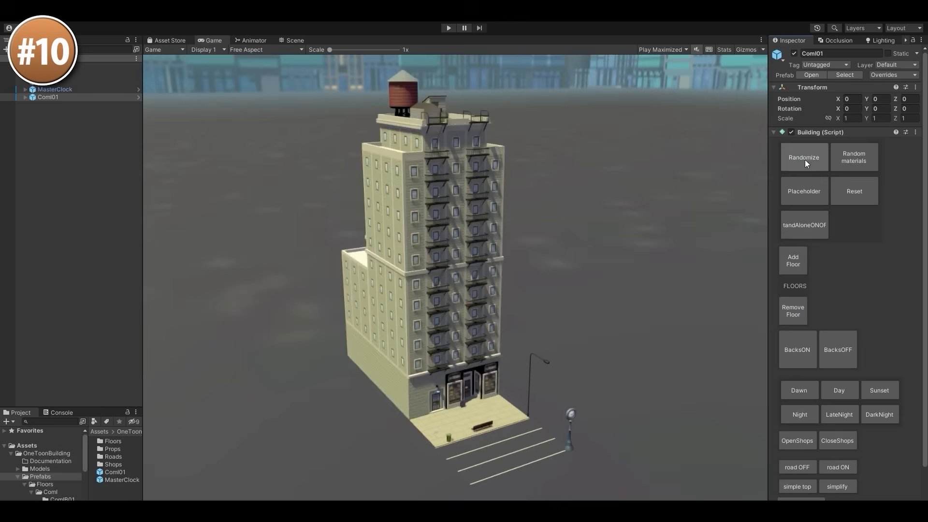
Step: Using MasterClock, cycle the scene lighting through Night and DarkNight back to Day
click(54, 89)
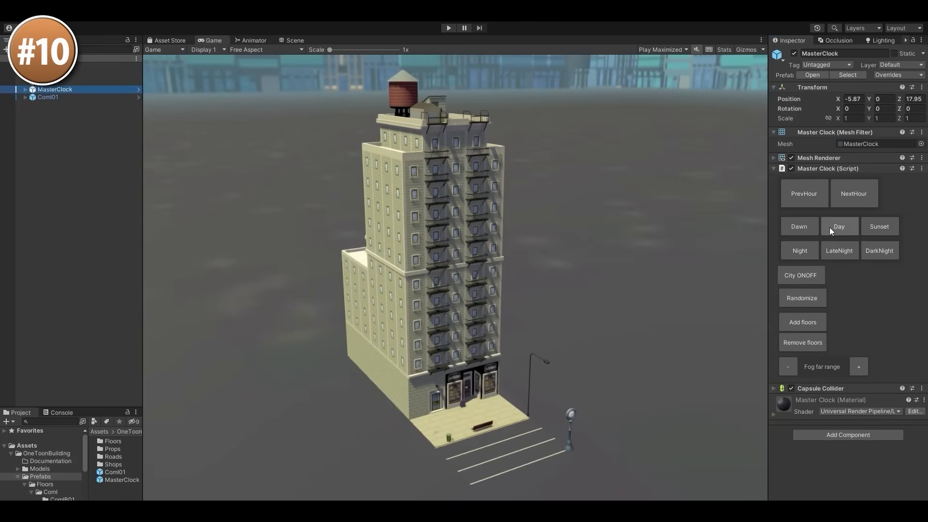
click(800, 250)
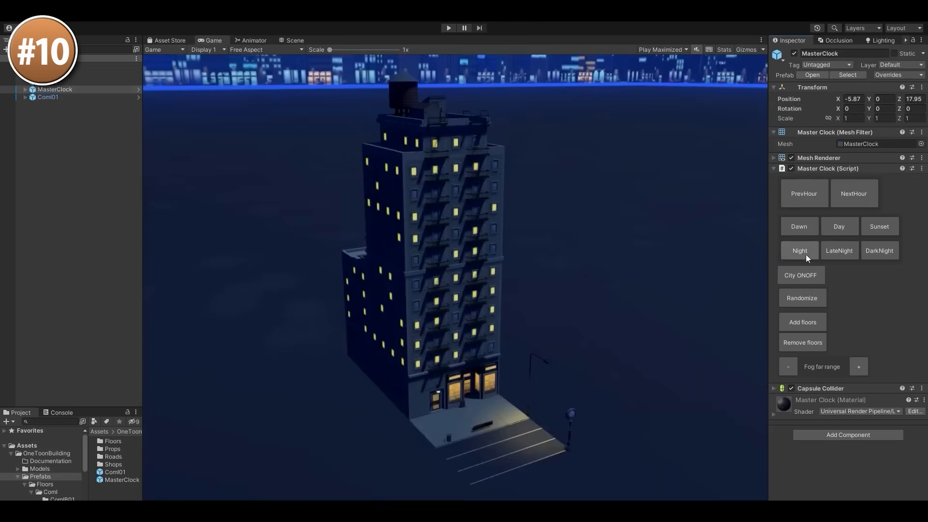
click(878, 250)
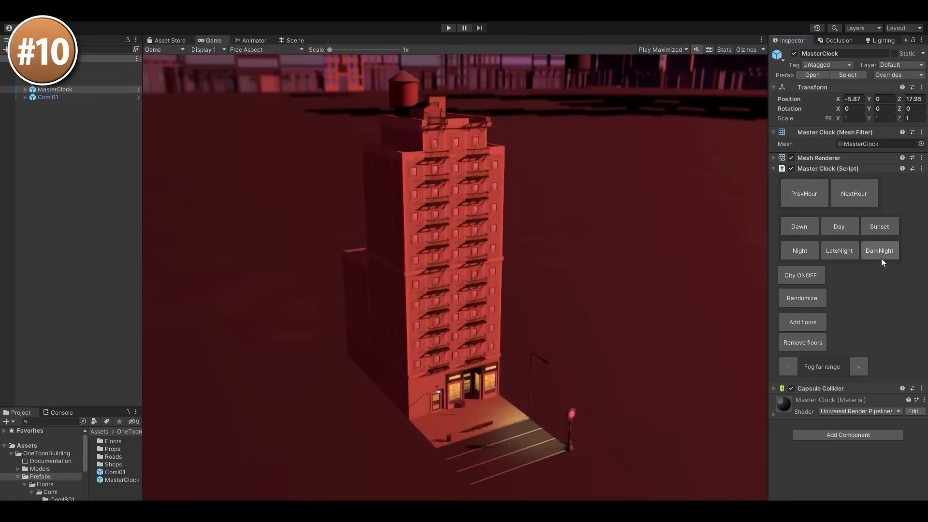
click(838, 226)
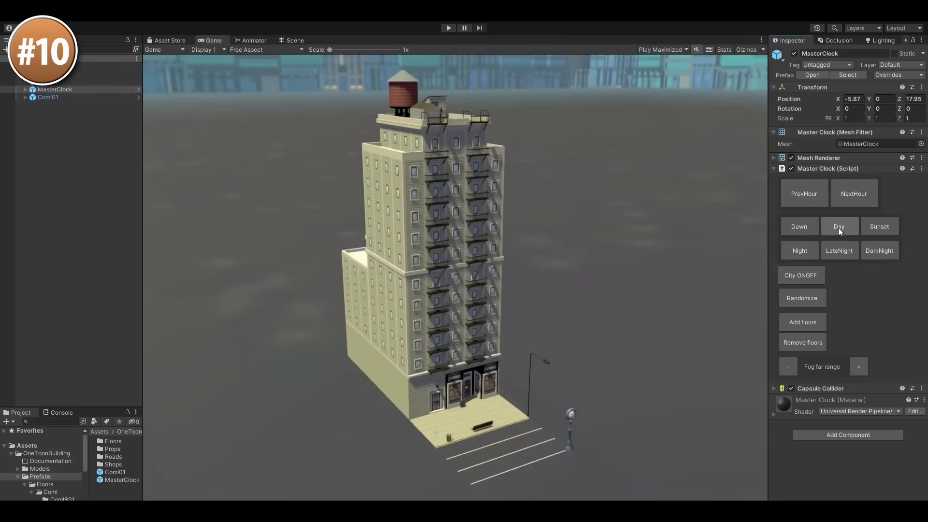
Step: Reselect the Coml01 building and adjust its floor count up and back down
click(48, 97)
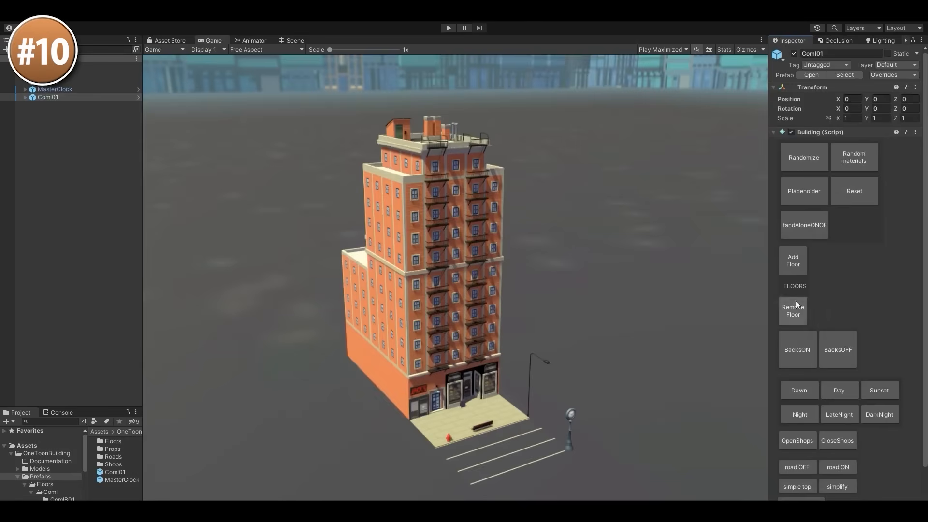
click(792, 310)
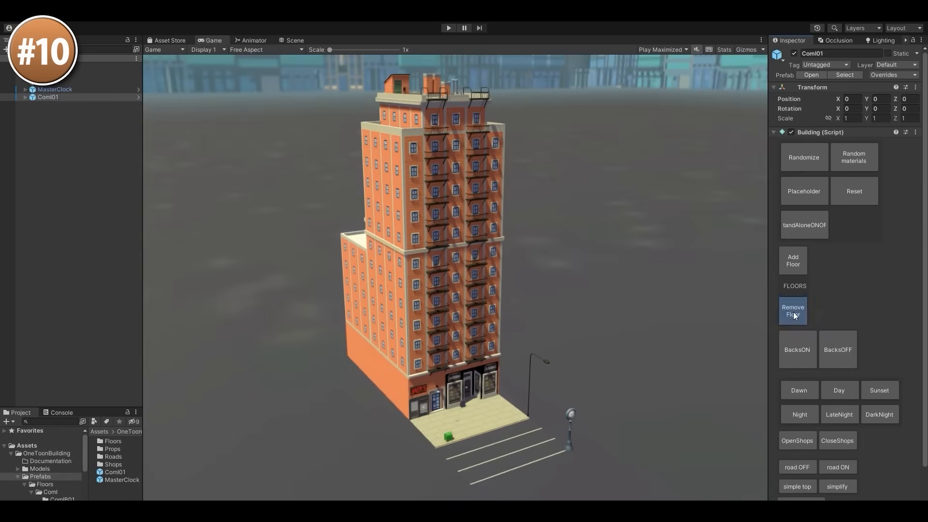
click(793, 310)
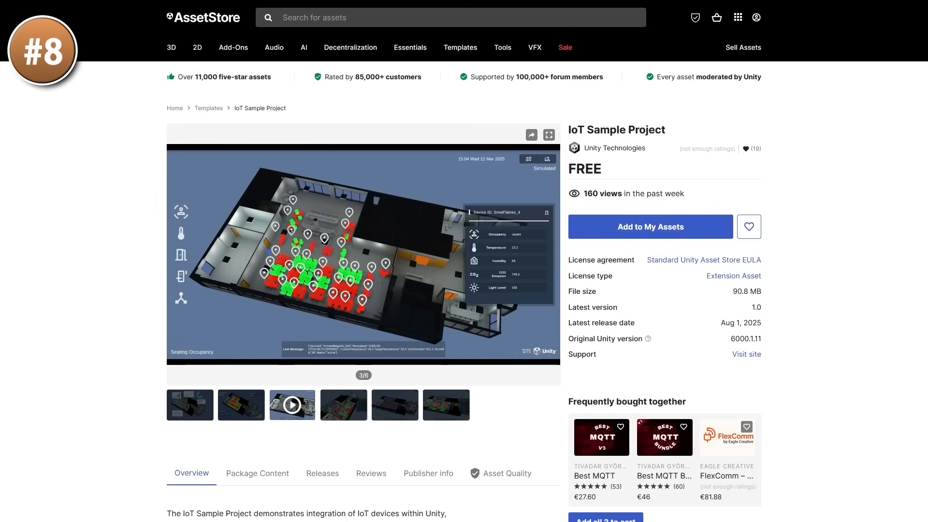
Step: Play the IoT digital twin footage and inspect sensor readings for another office table
click(548, 135)
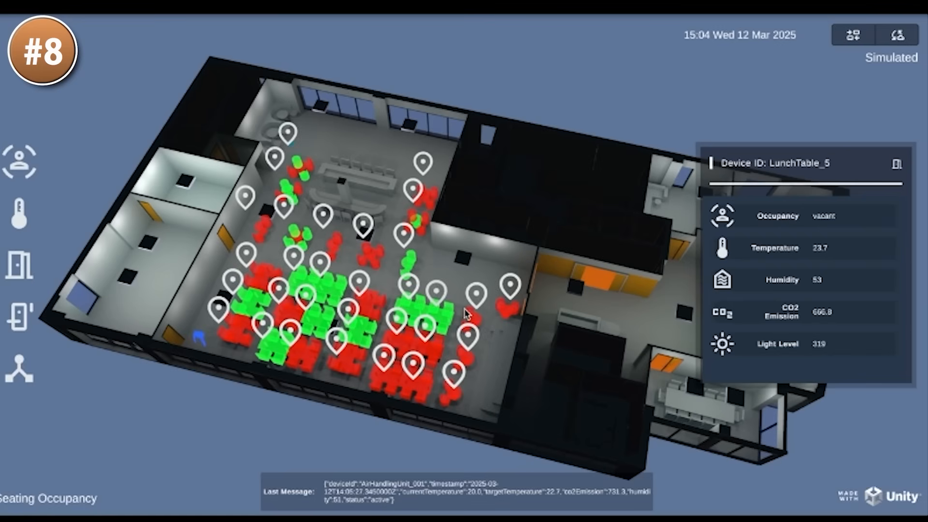
click(422, 195)
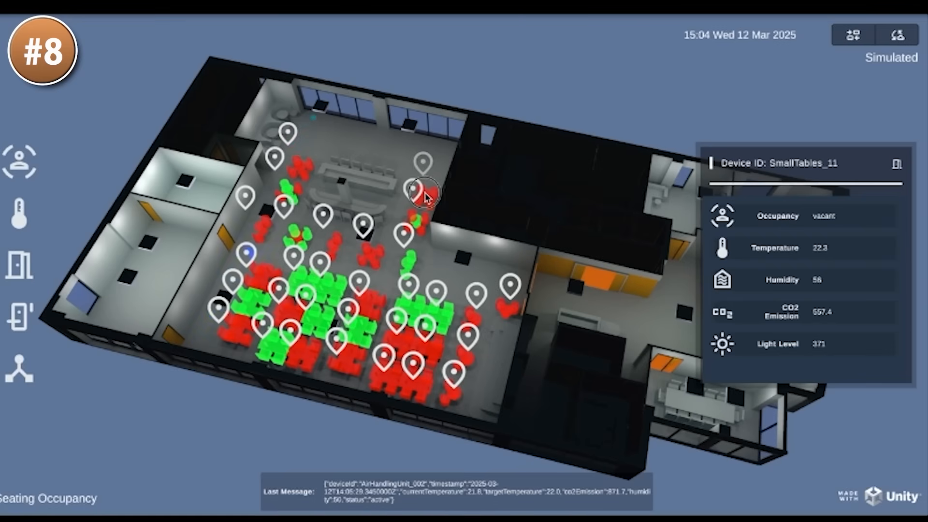
drag(426, 195, 502, 249)
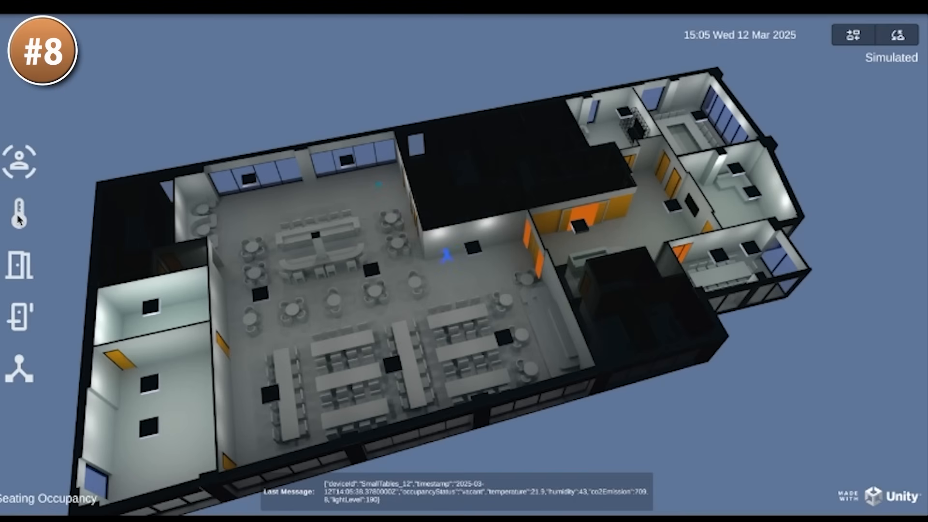
Step: Switch the office twin between seating occupancy and room temperature views
click(20, 210)
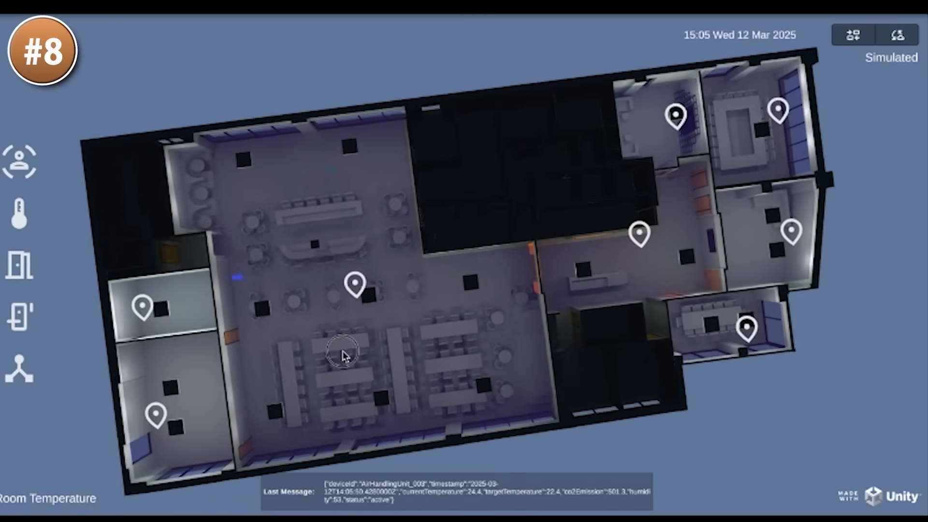
click(355, 283)
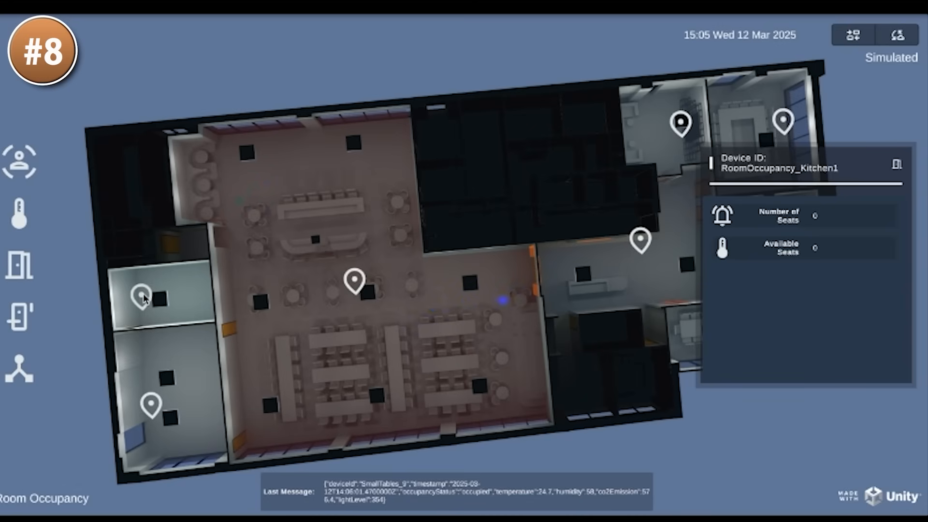
click(353, 280)
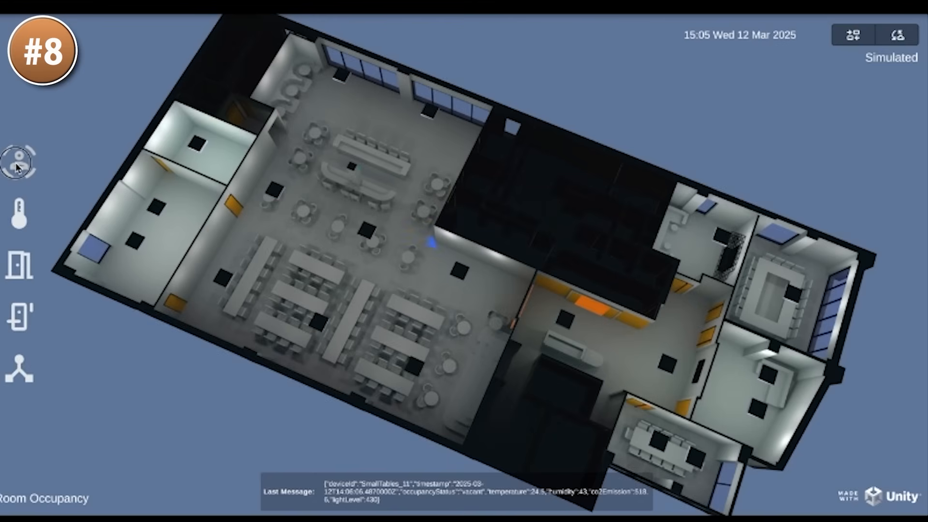
click(19, 265)
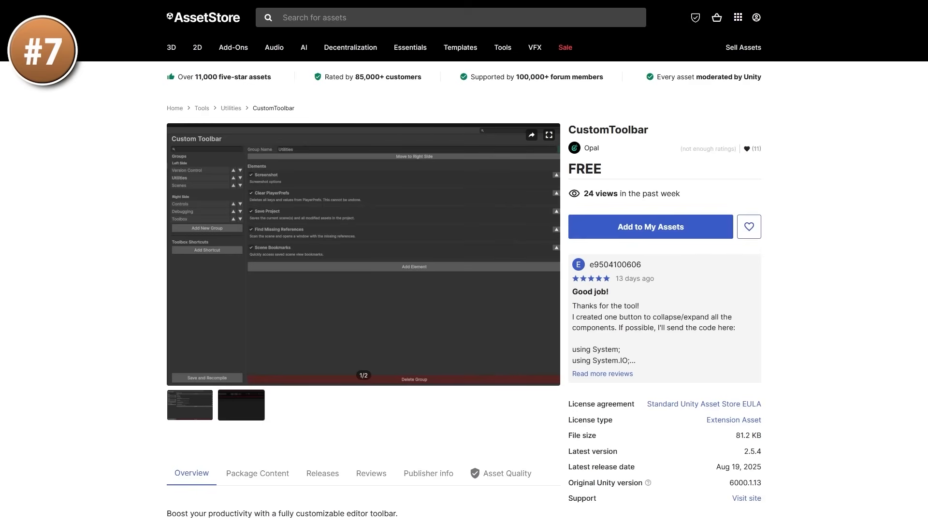
Step: Show the free CustomToolbar editor extension's product page
click(546, 134)
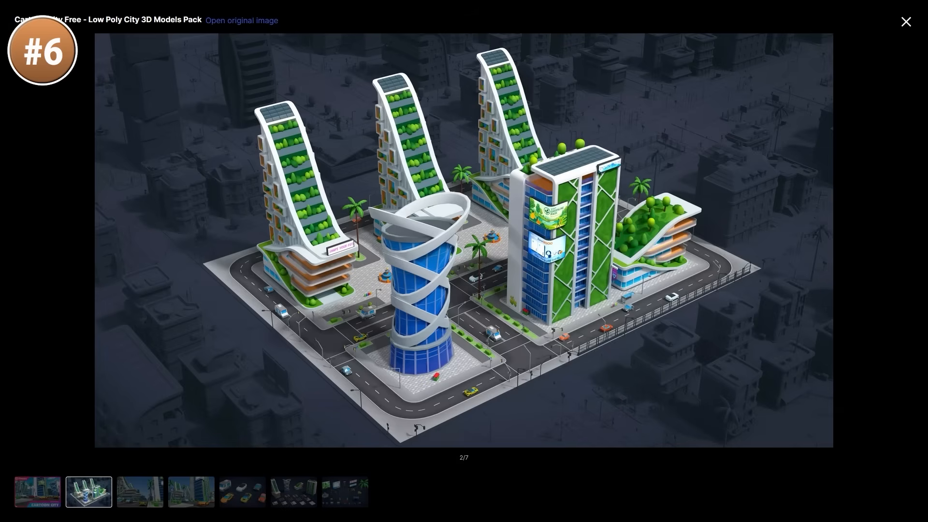
Step: Step the Low Poly City pack gallery through street scenes, vehicle models and the buildings-and-road-tiles image
click(139, 492)
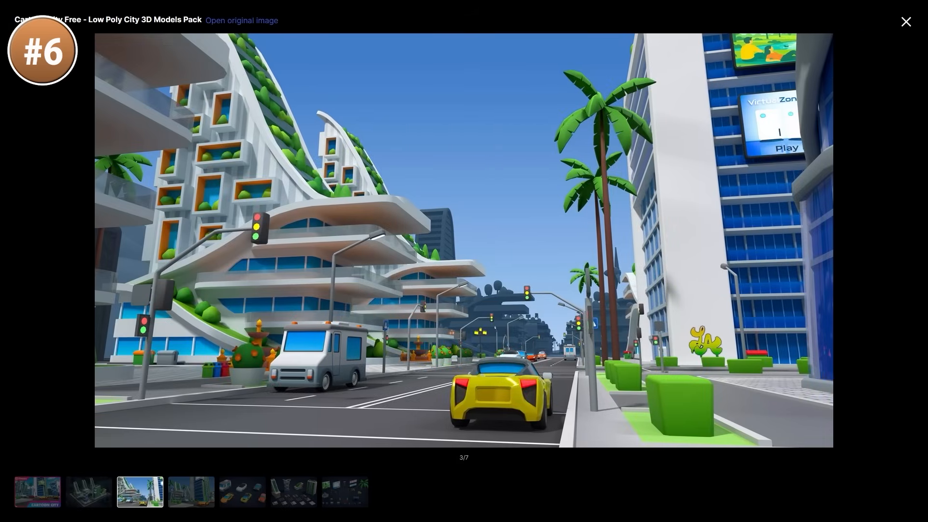
click(192, 492)
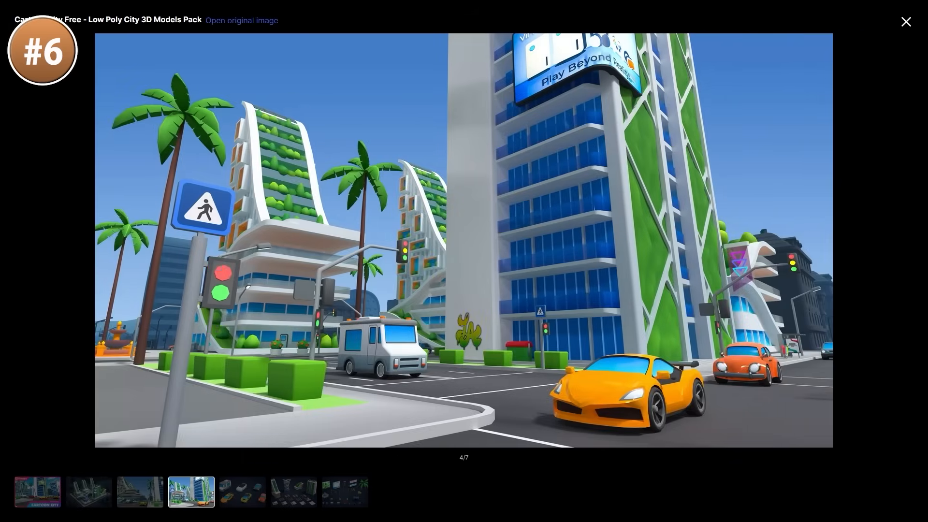
click(241, 492)
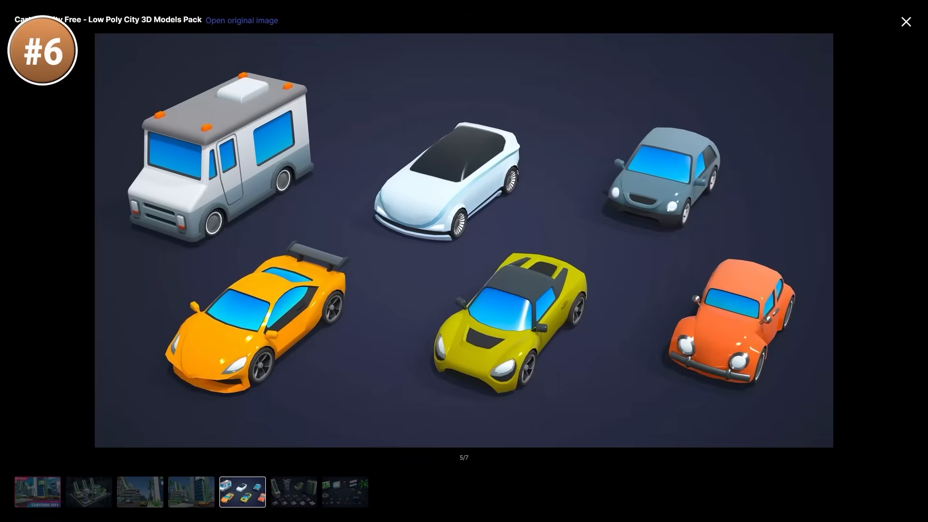
click(291, 492)
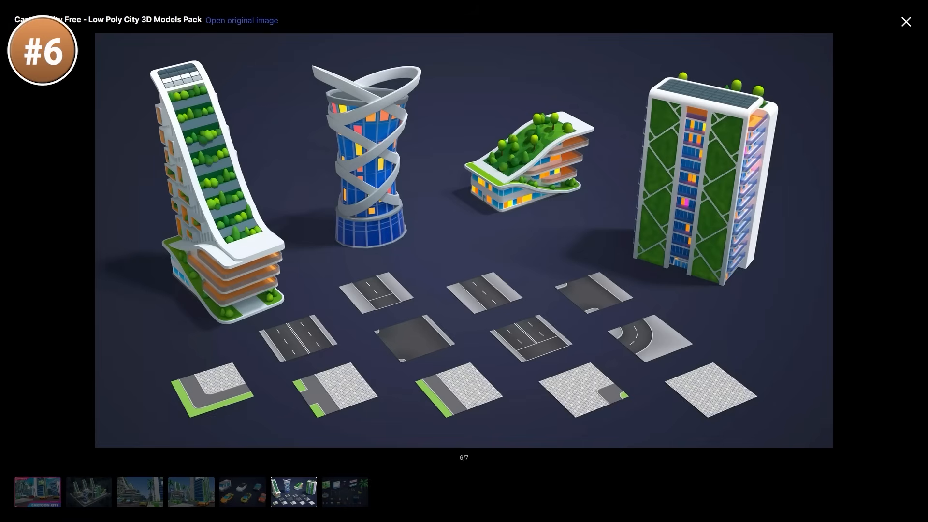
click(344, 492)
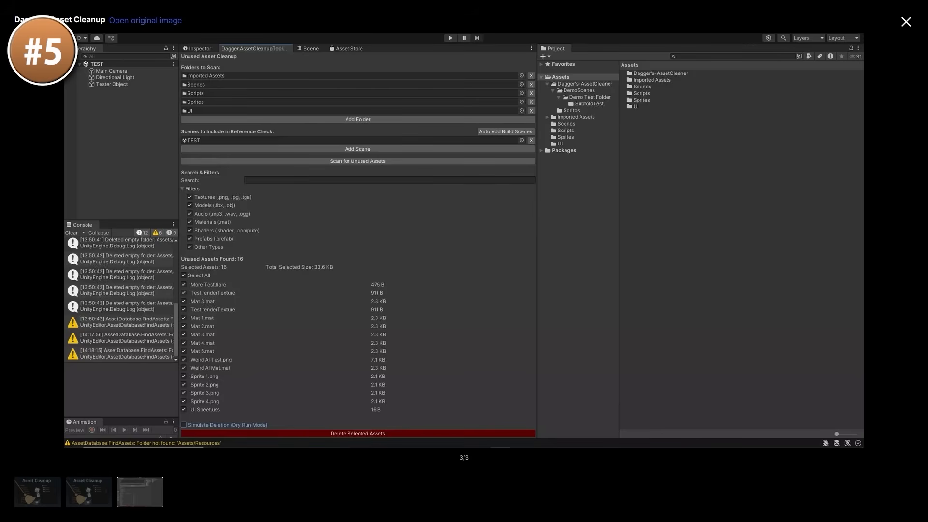
Step: Show Asset Cleanup's third gallery image, the unused-assets scan listing 16 files
click(88, 492)
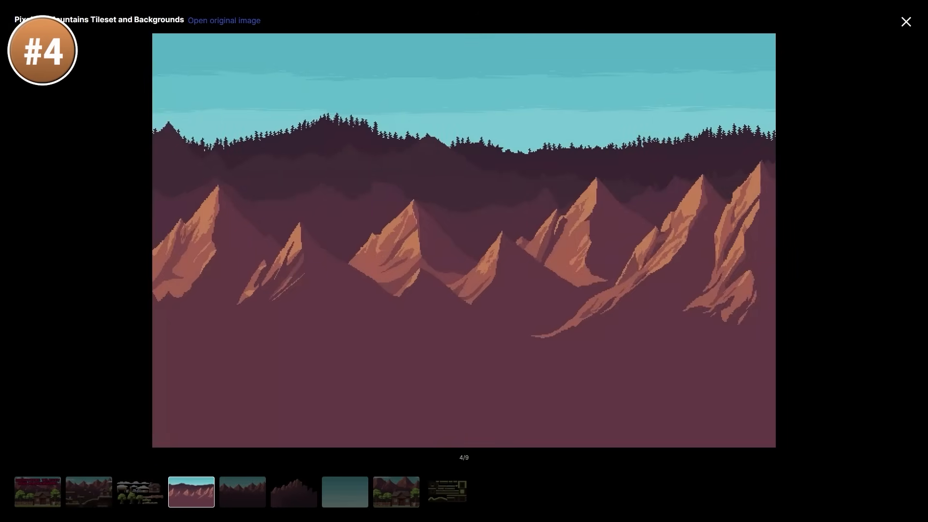
Step: Step the Pixel Mountains gallery through silhouettes, sky, cabin and ground tileset, ending back on the log cabin scene
click(293, 490)
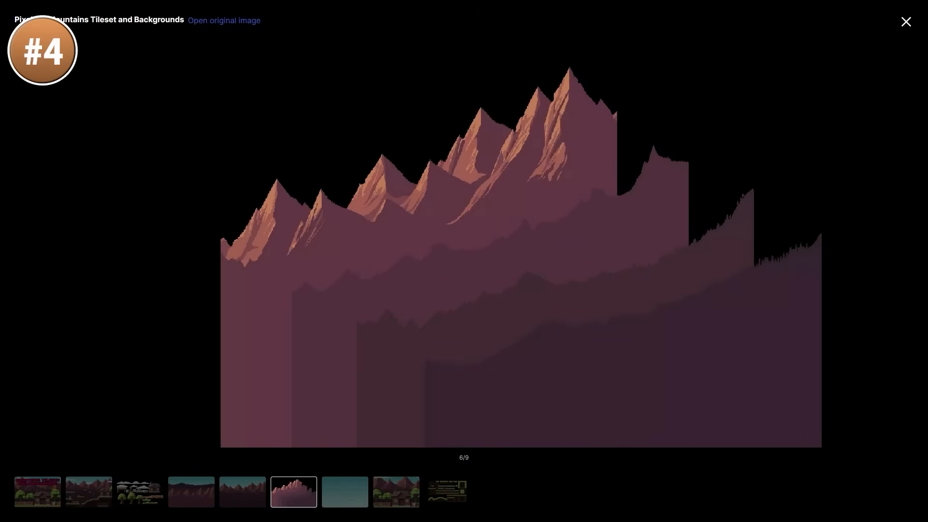
click(344, 492)
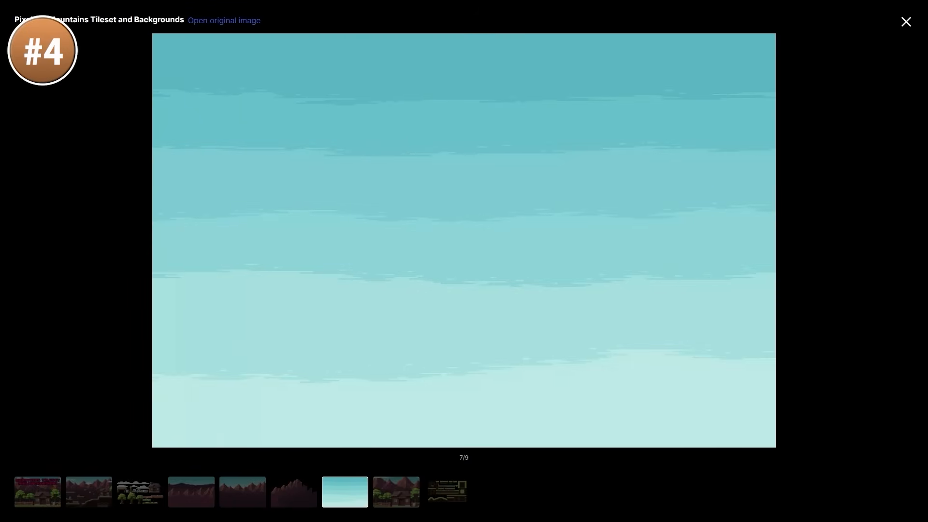
click(395, 491)
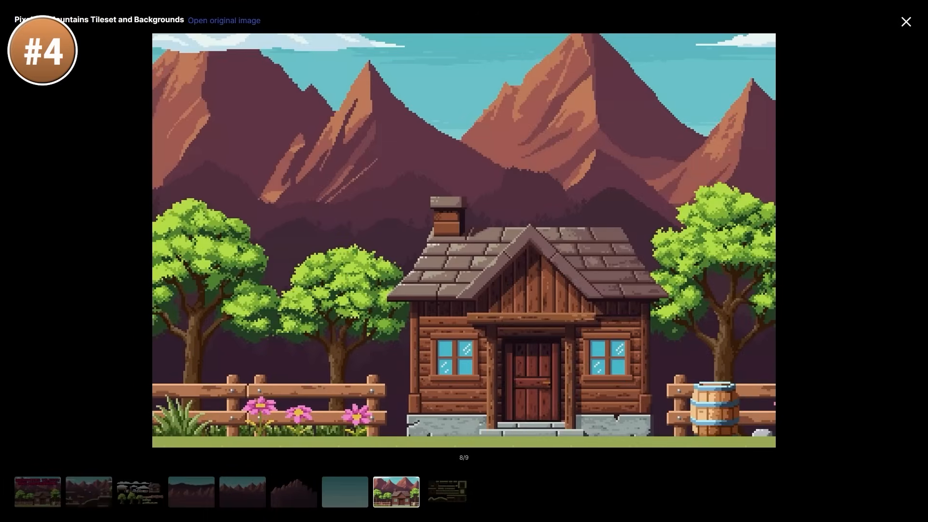
click(446, 492)
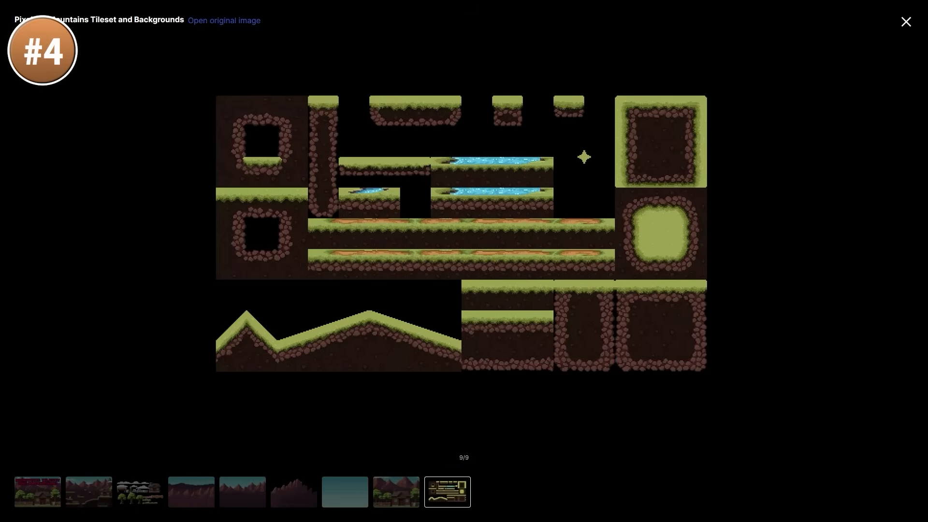
click(395, 491)
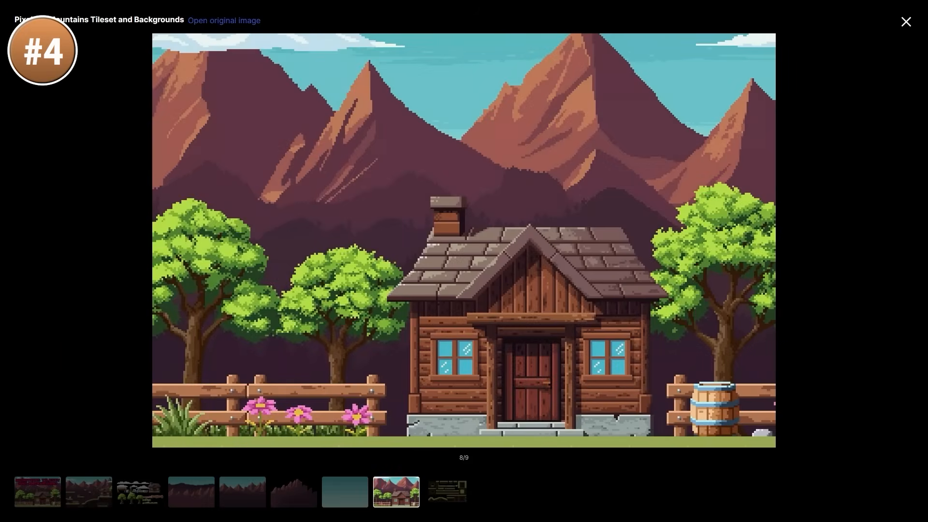